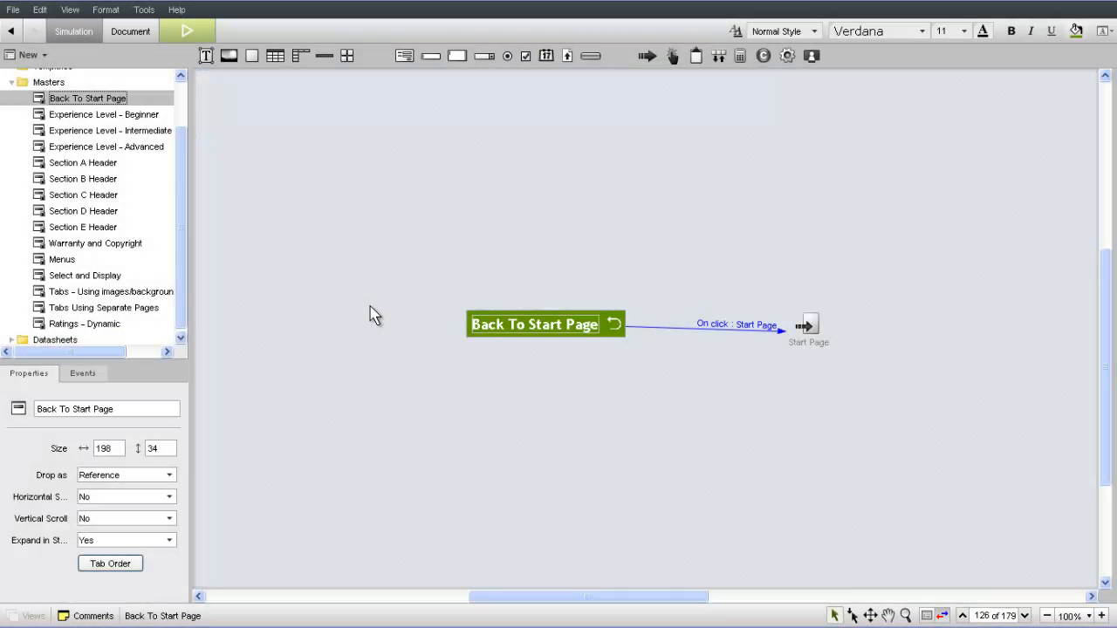
Preview the Experience Level - Beginner, Menus and Select and Display masters in turn
click(105, 114)
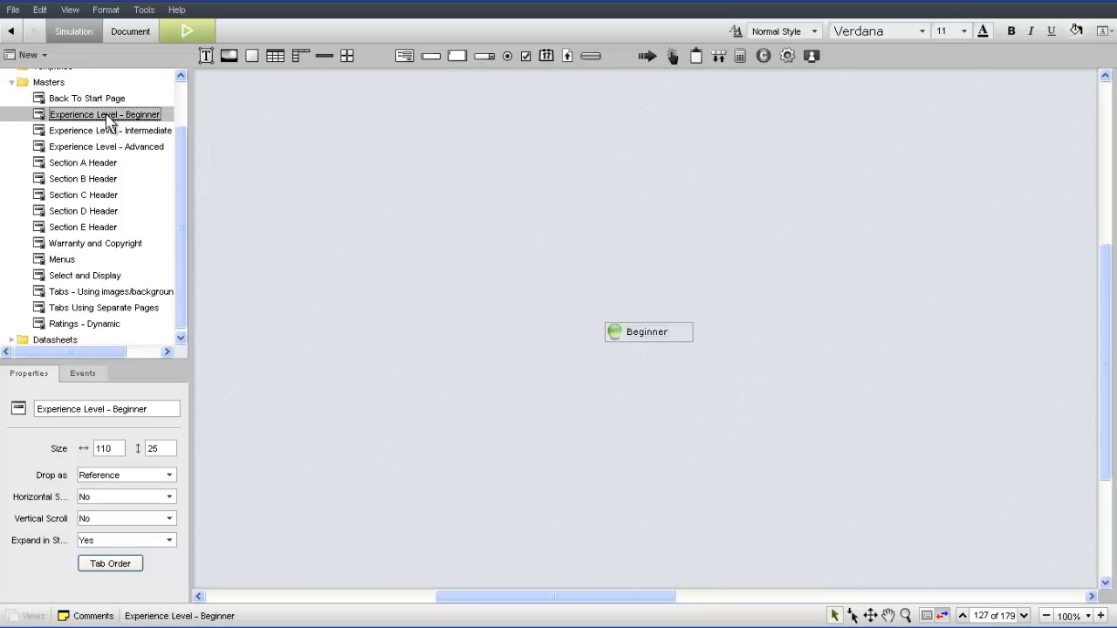
click(83, 162)
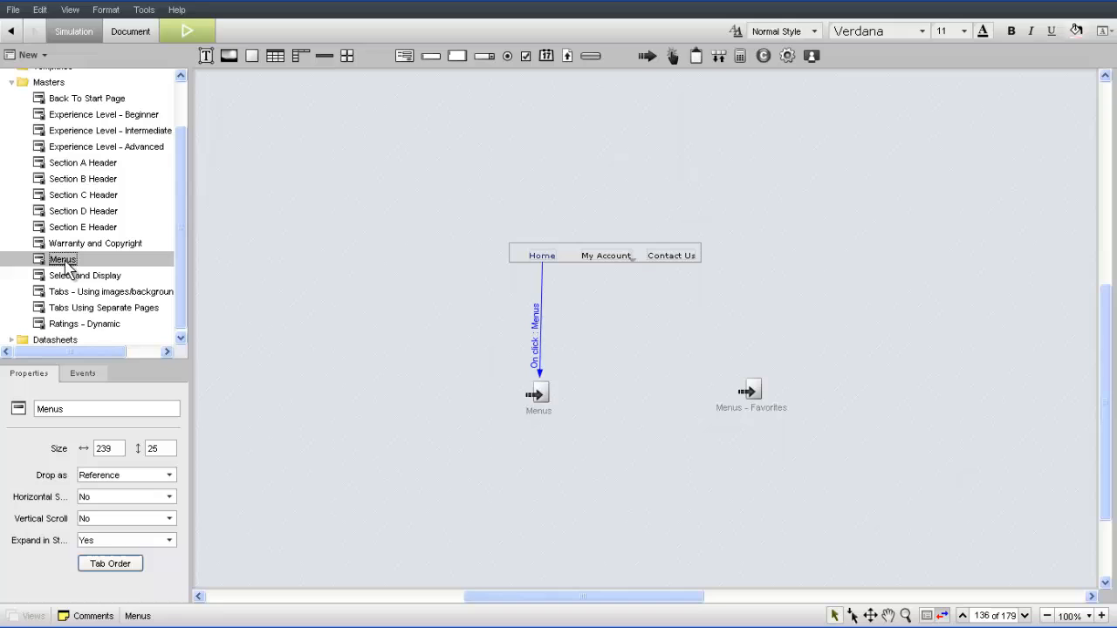
click(86, 275)
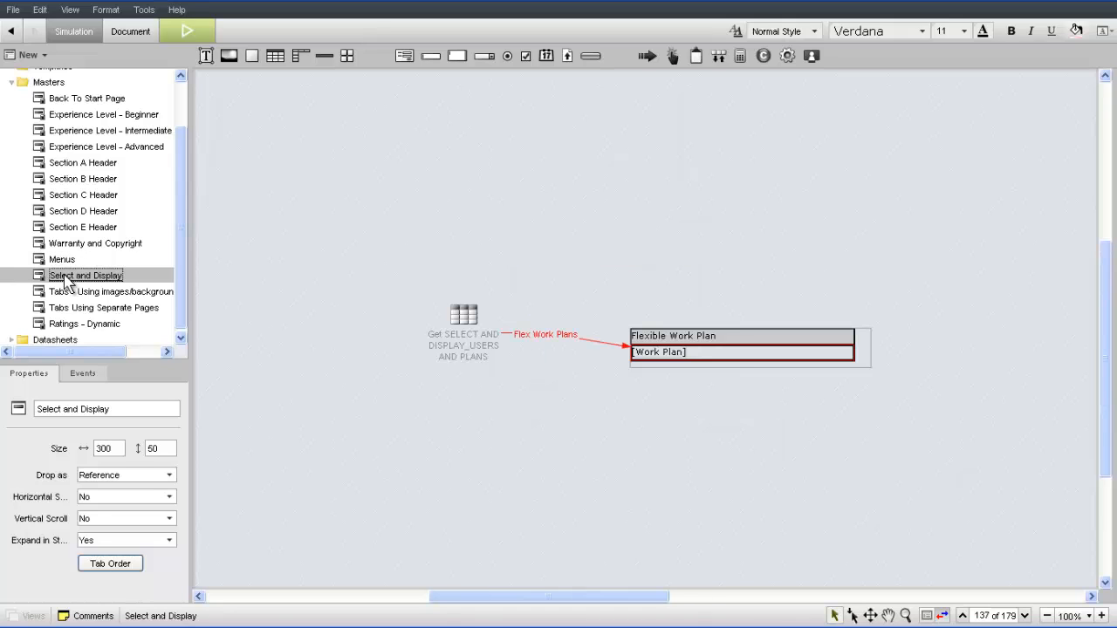
click(111, 291)
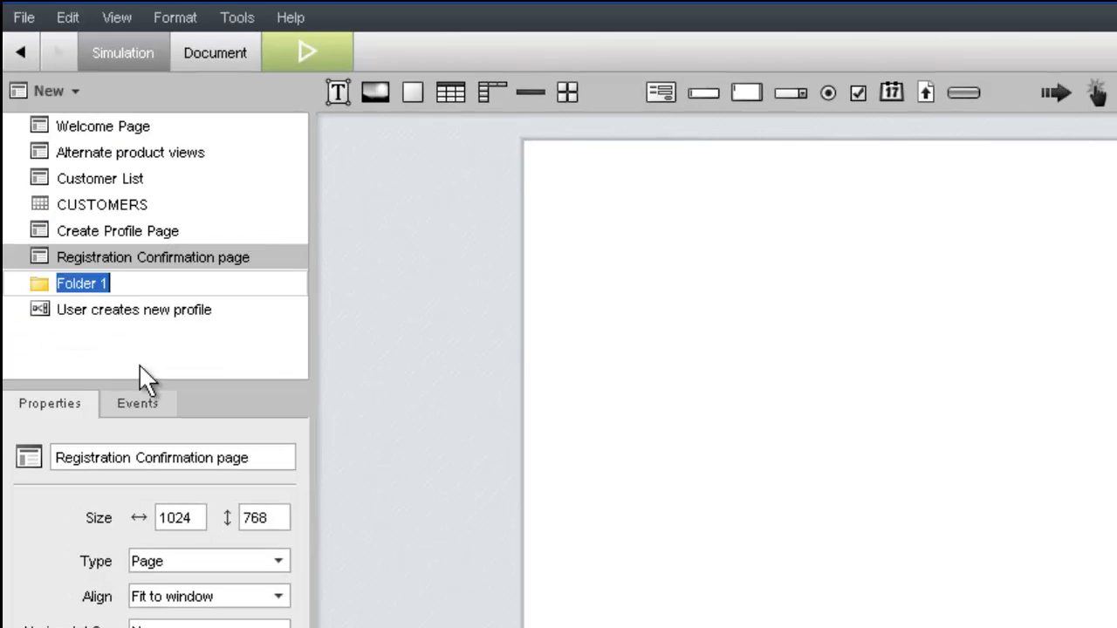
Name the folder 'Reusable assets' and create a new master inside it
text(Reusable assets)
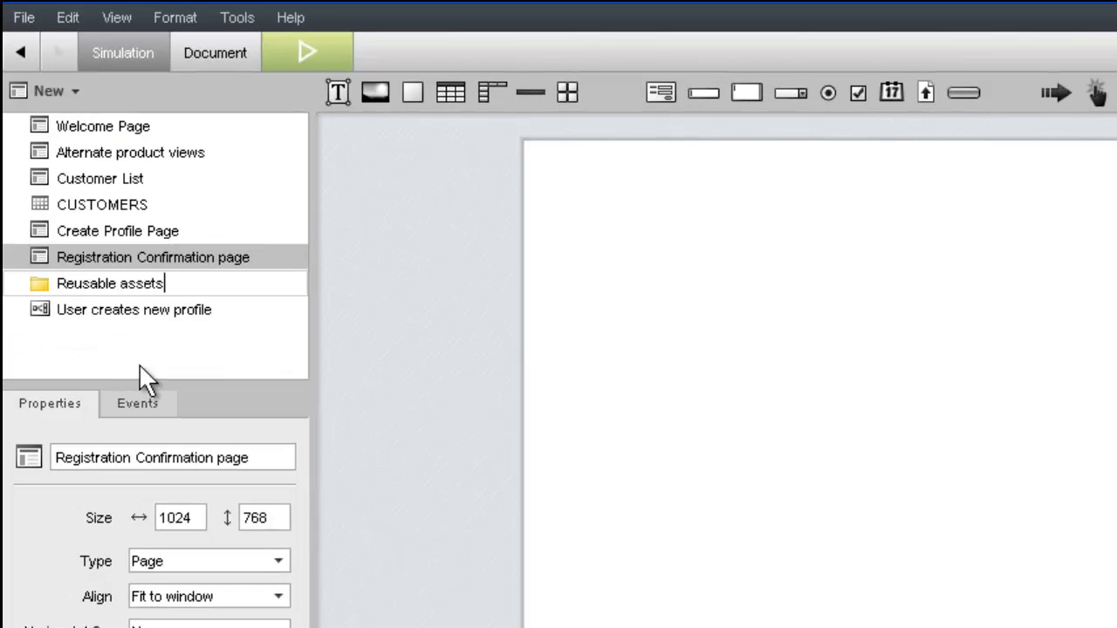
right_click(109, 283)
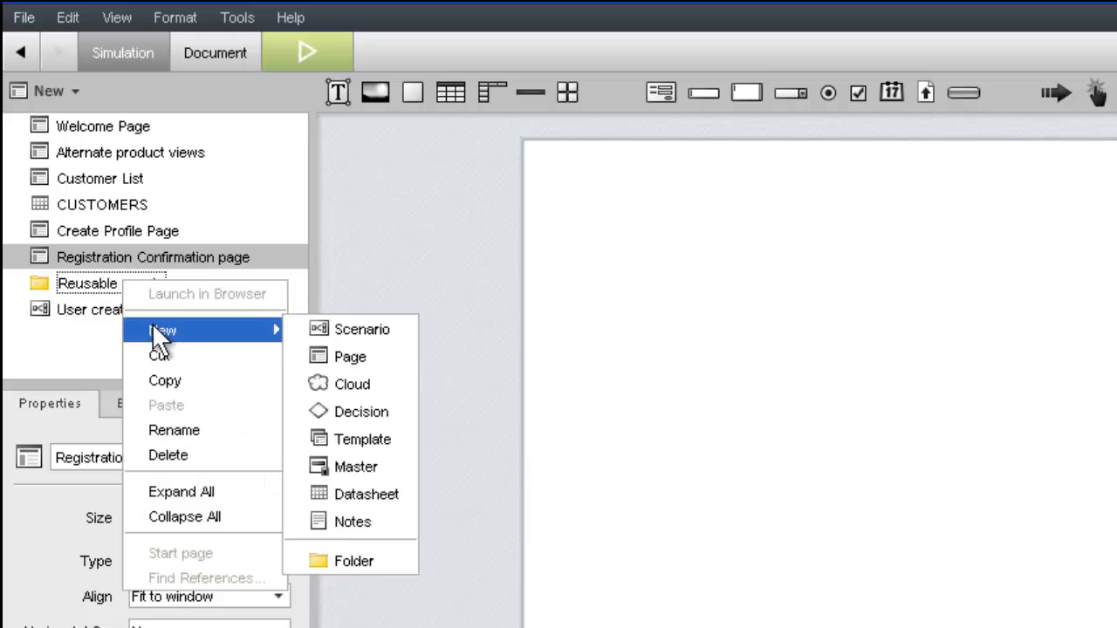
click(356, 467)
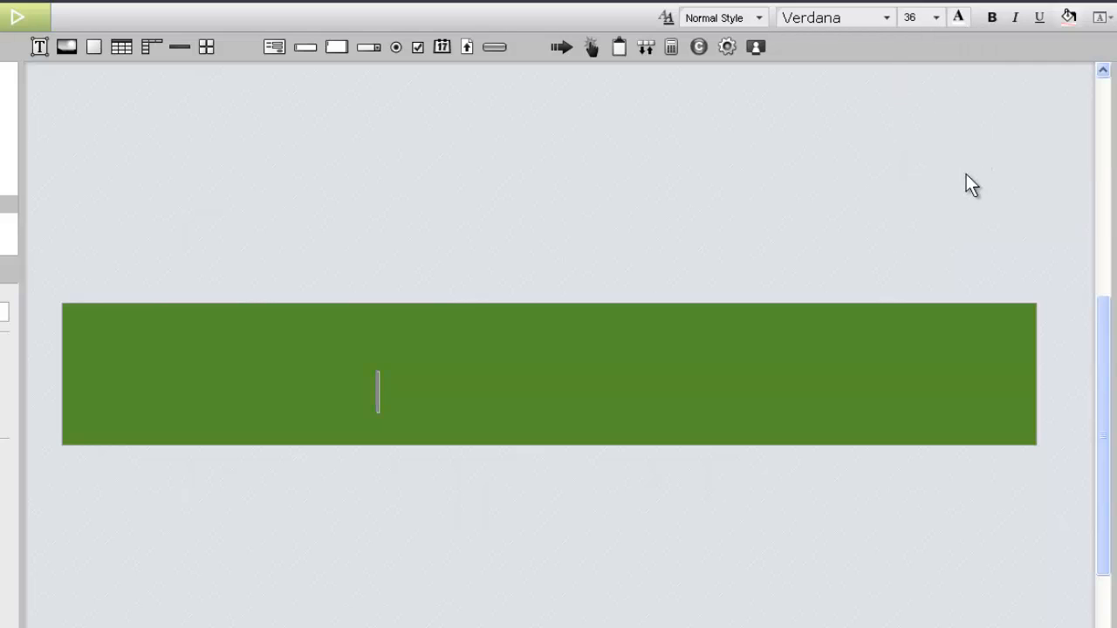
Enter 'HEADER MASTER' as the banner's text label
text(HEADER MASTER)
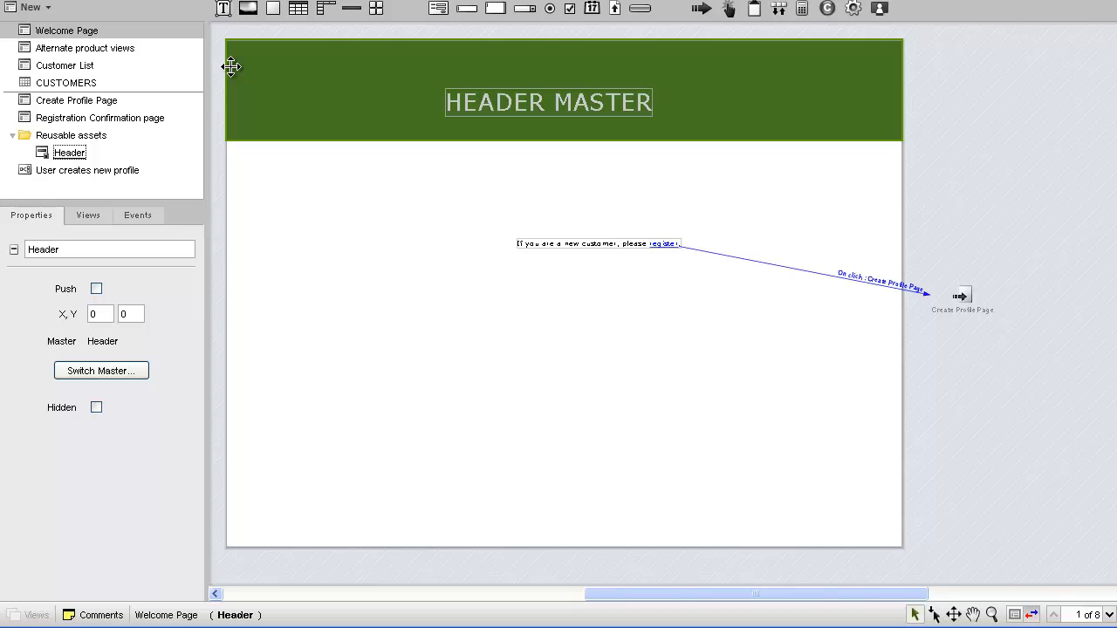
mouse_move(287, 102)
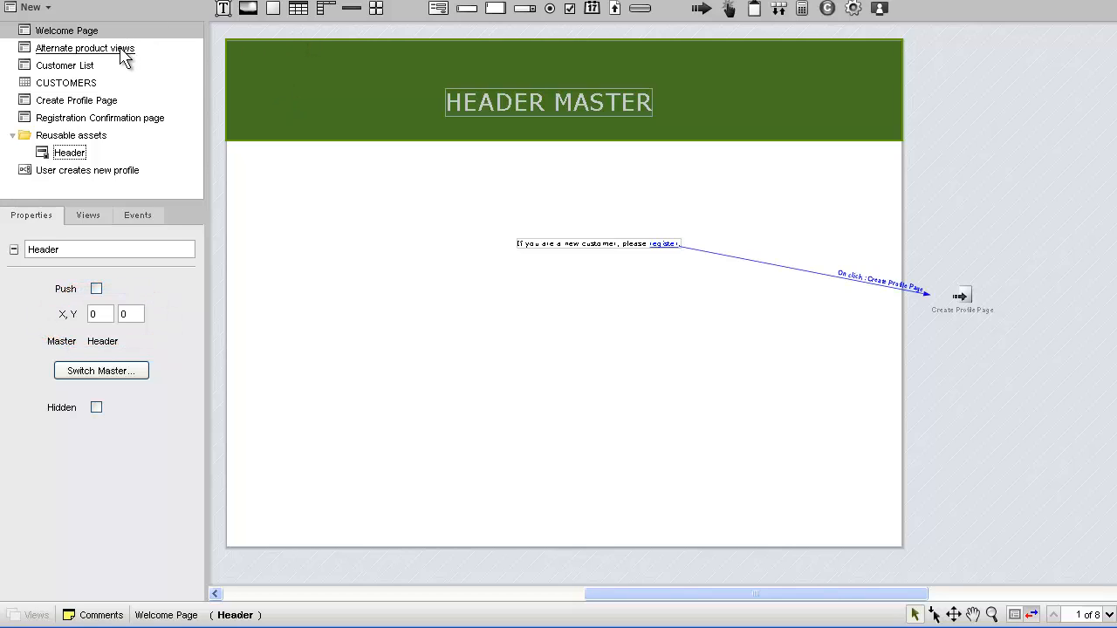
Copy the Welcome Page header, then move to Alternate product views and Customer List
key(ctrl+c)
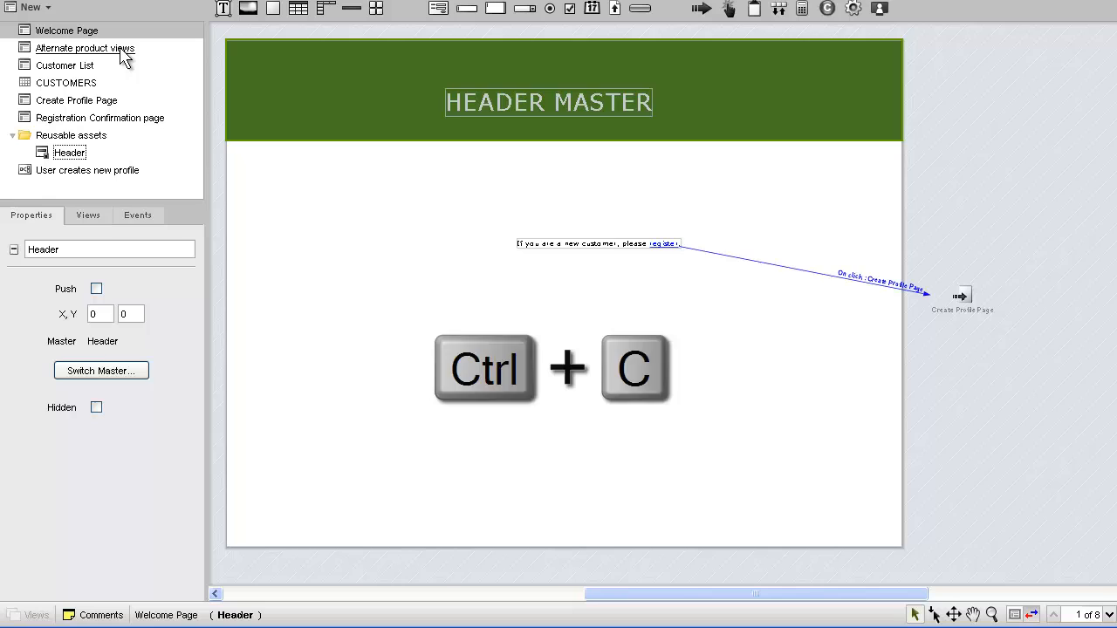
click(85, 48)
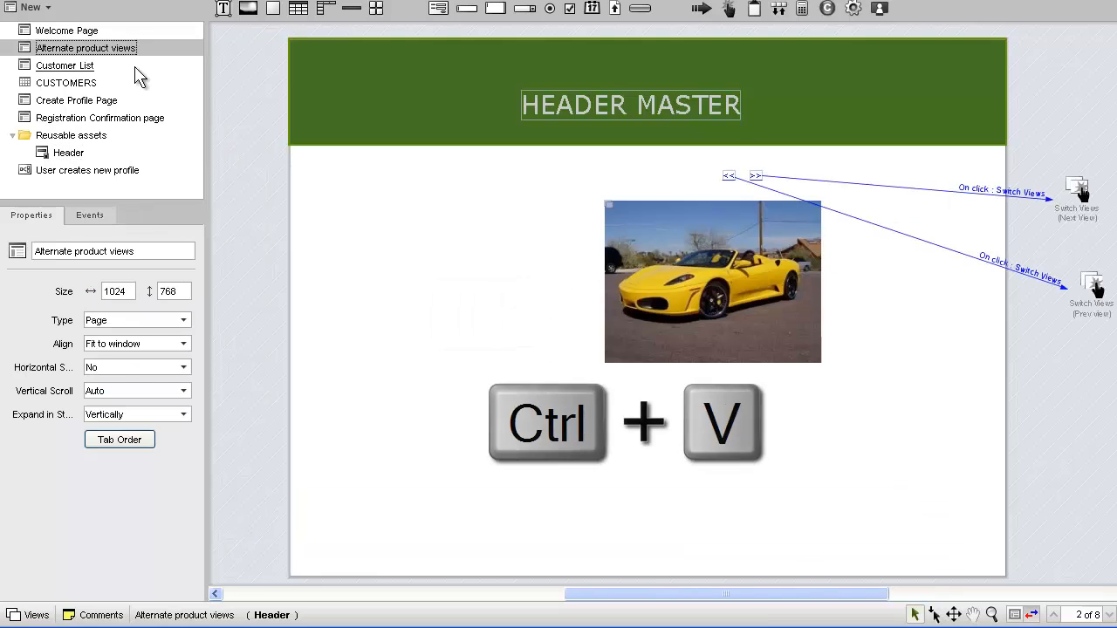
click(64, 65)
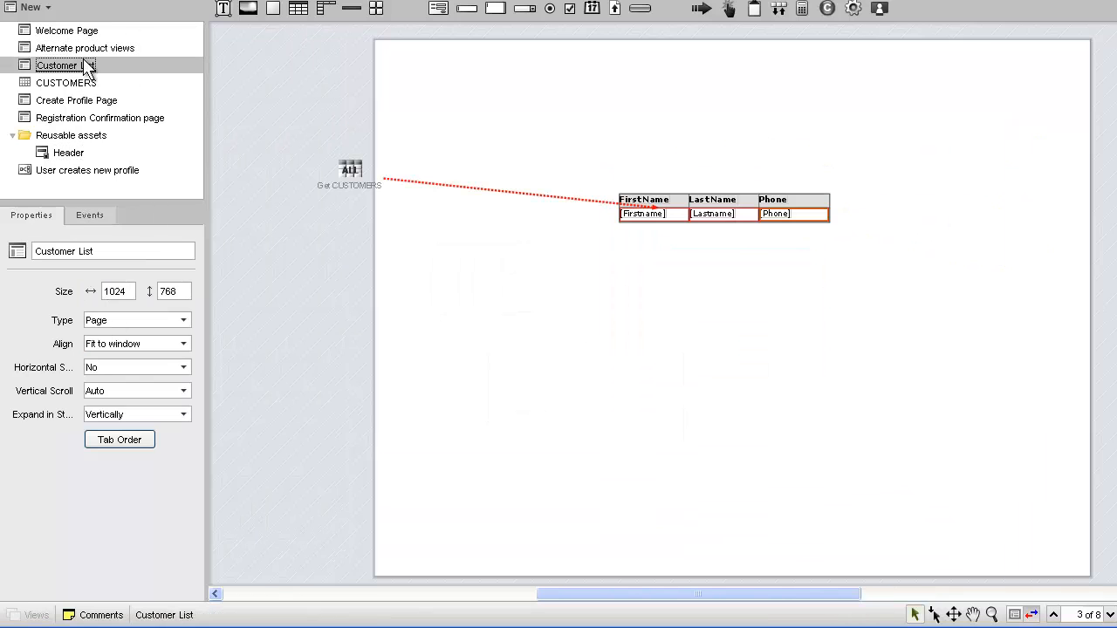
Check Header master references, confirming it appears on three pages
click(68, 152)
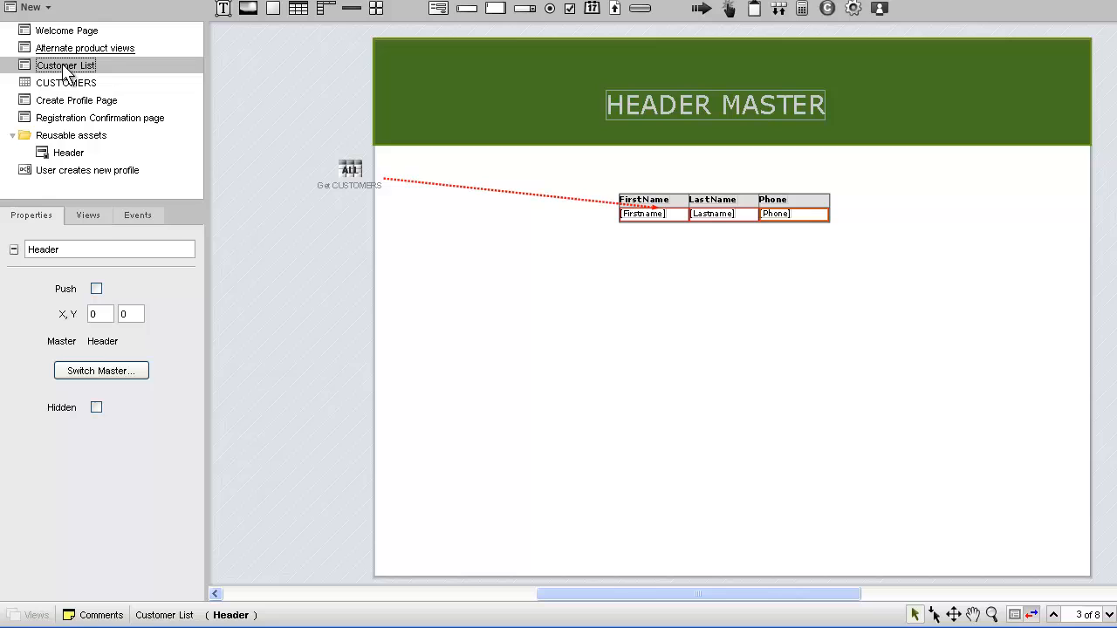
right_click(68, 153)
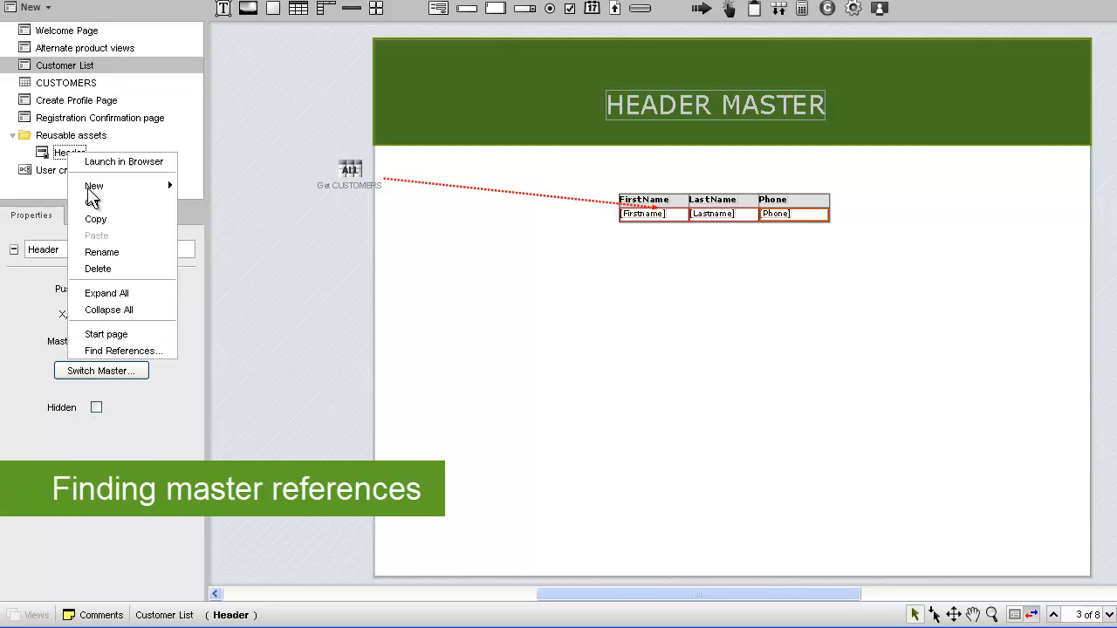
click(123, 350)
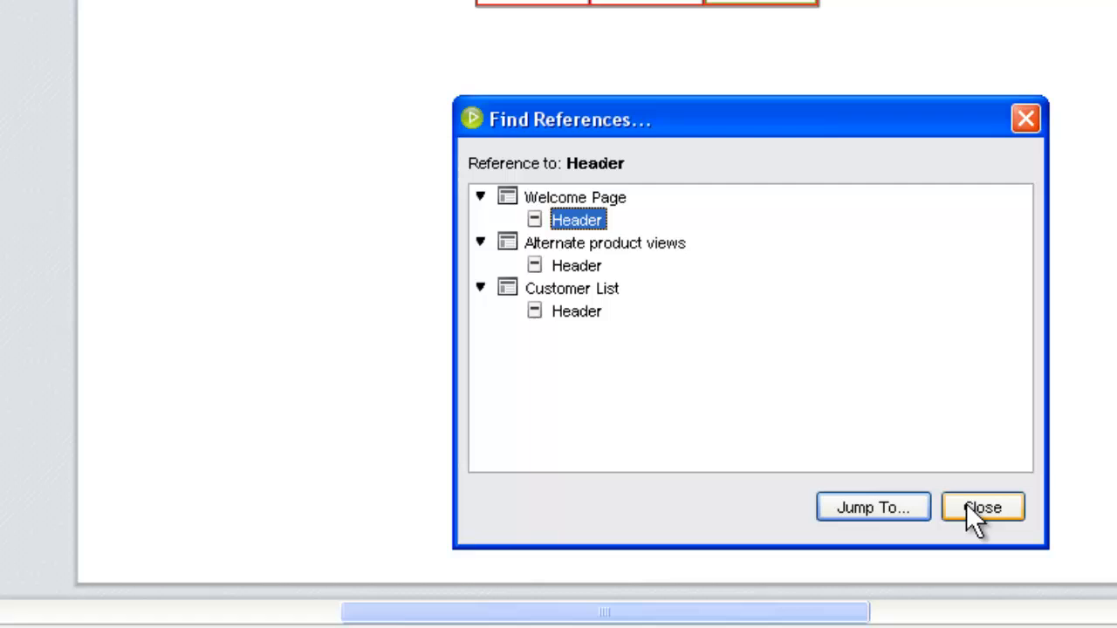
click(983, 507)
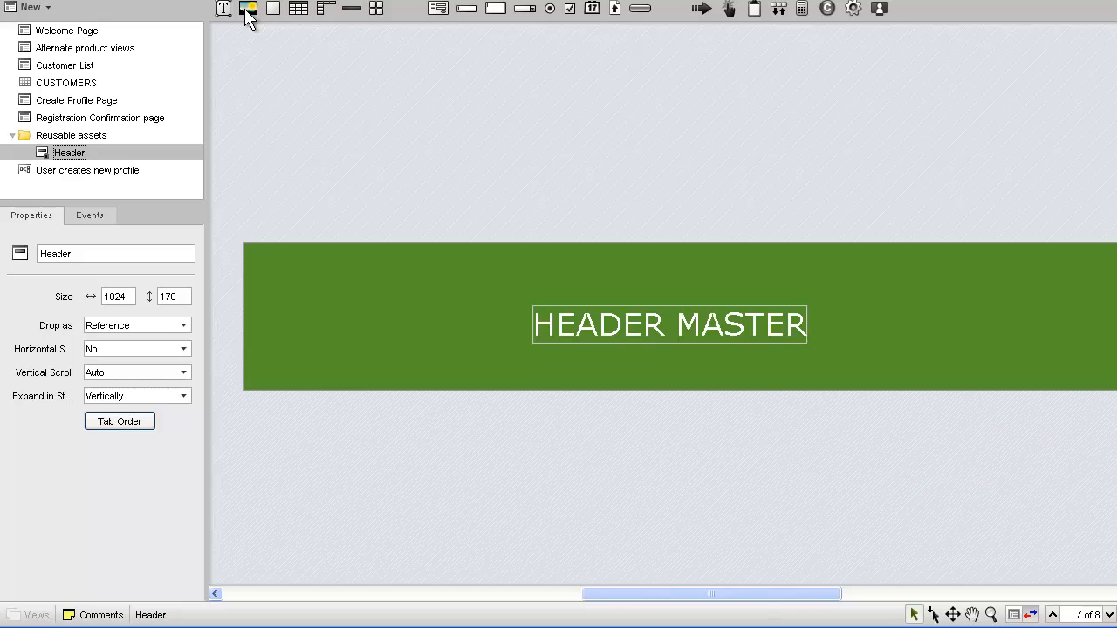
click(249, 8)
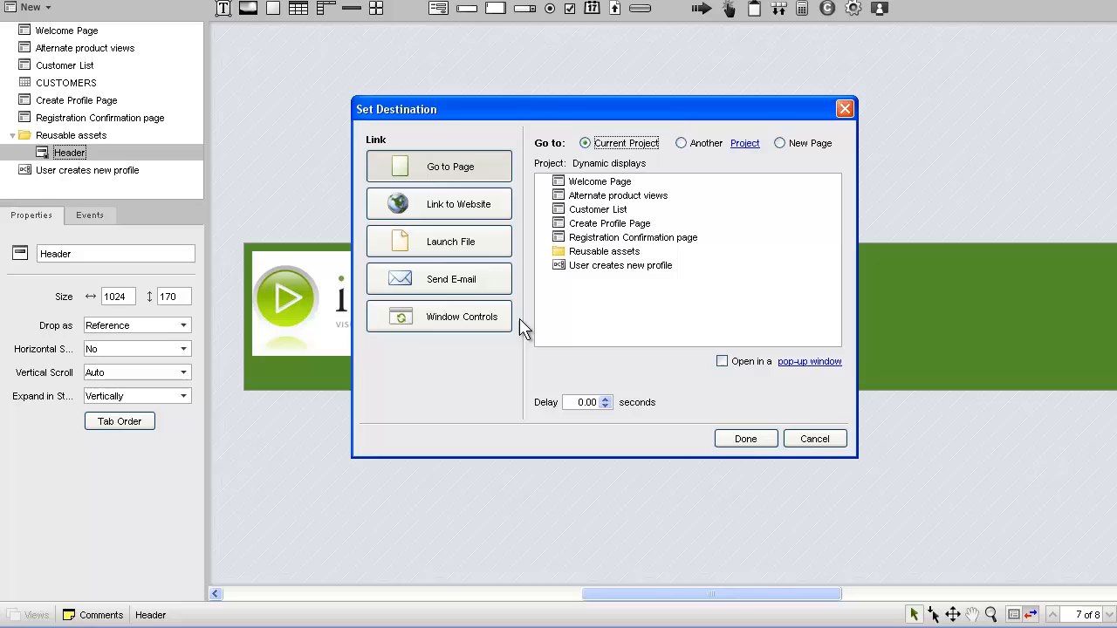
click(451, 204)
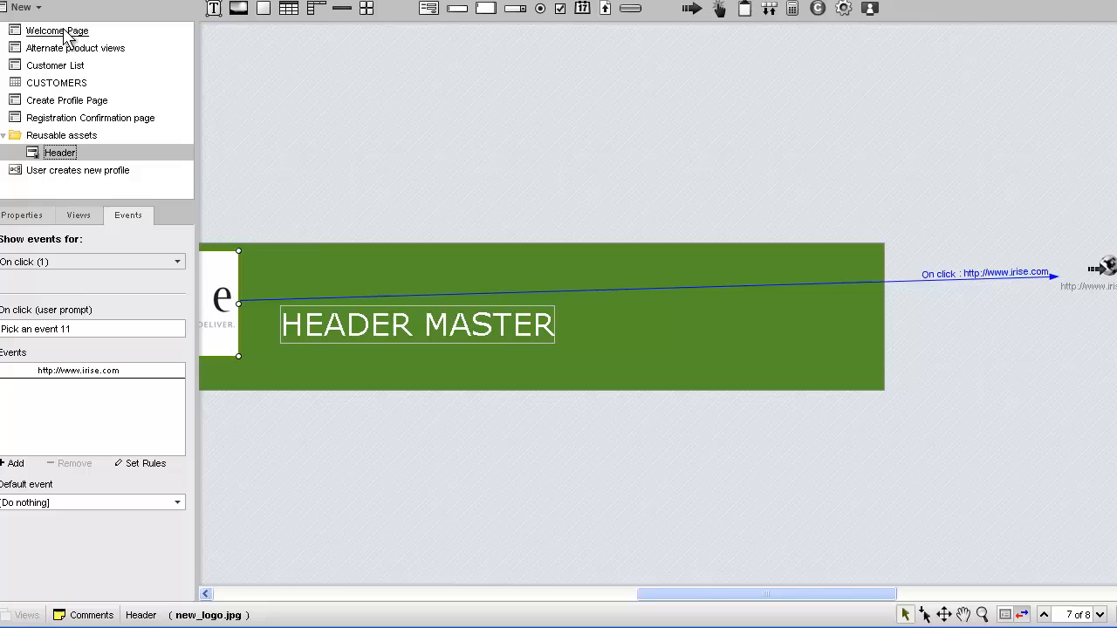
View Welcome Page, Alternate product views and Customer List to check the logo header
click(57, 31)
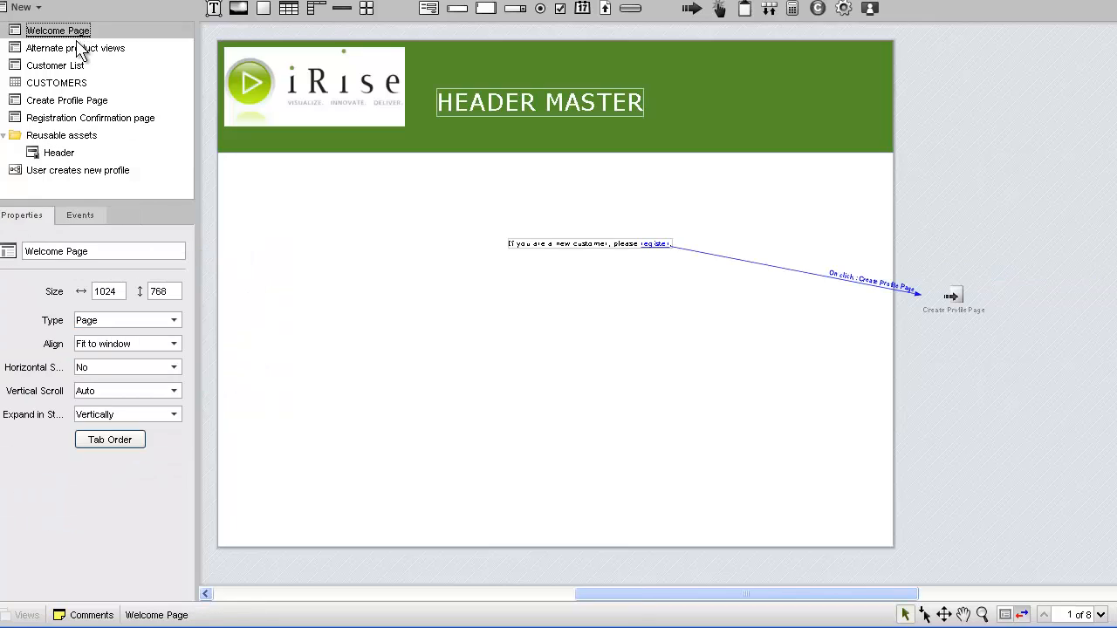
click(76, 47)
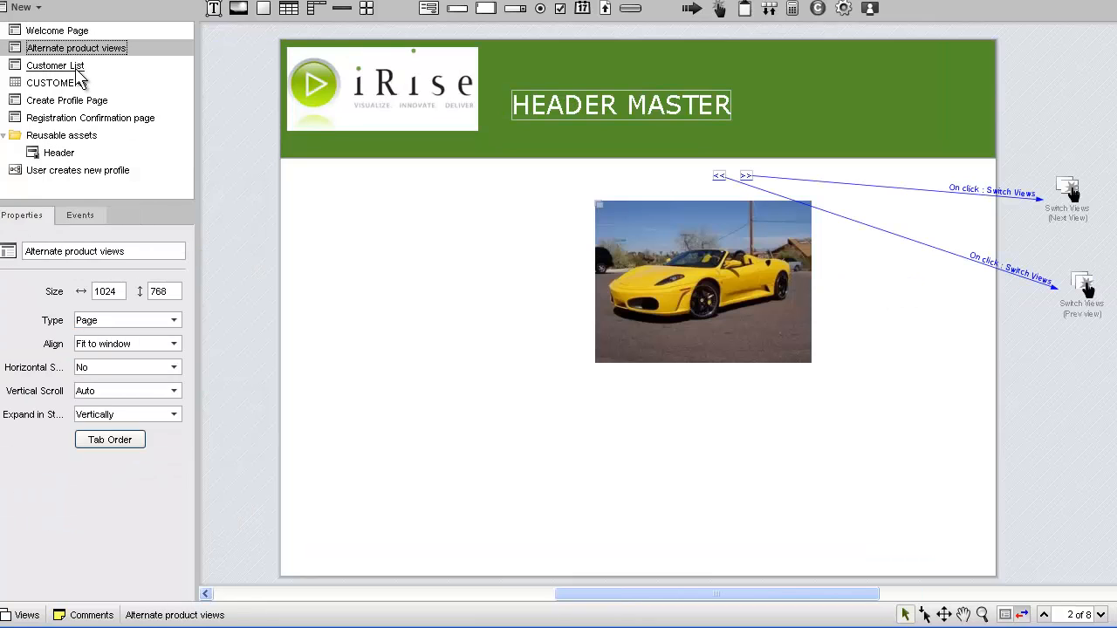
click(55, 66)
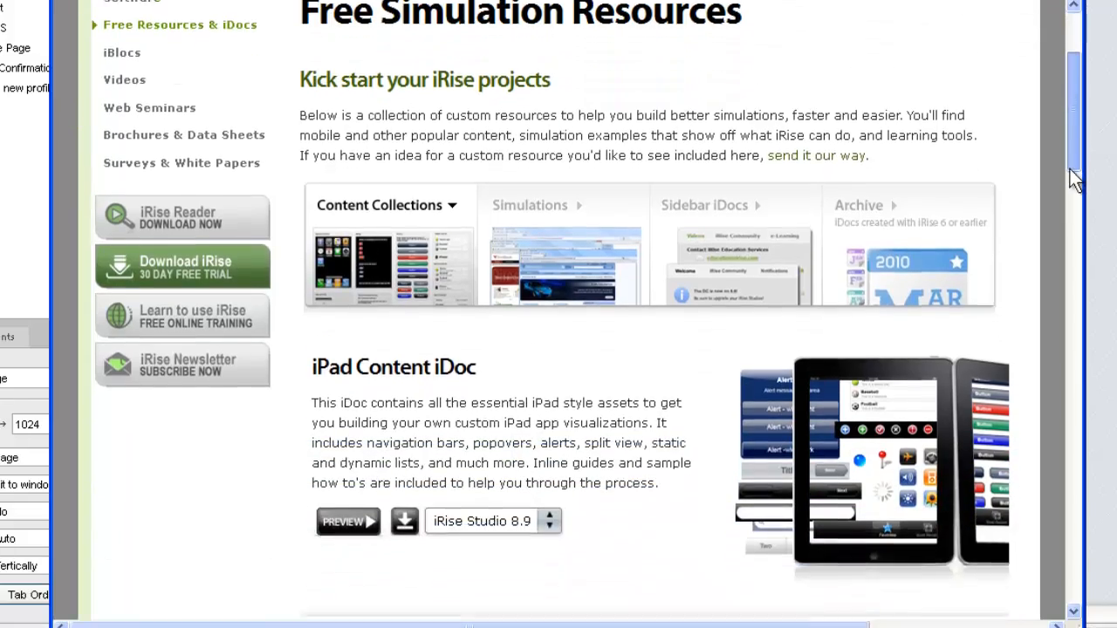
Scroll the Free Simulation Resources page down to the Common Samples iDoc
scroll(down, 3)
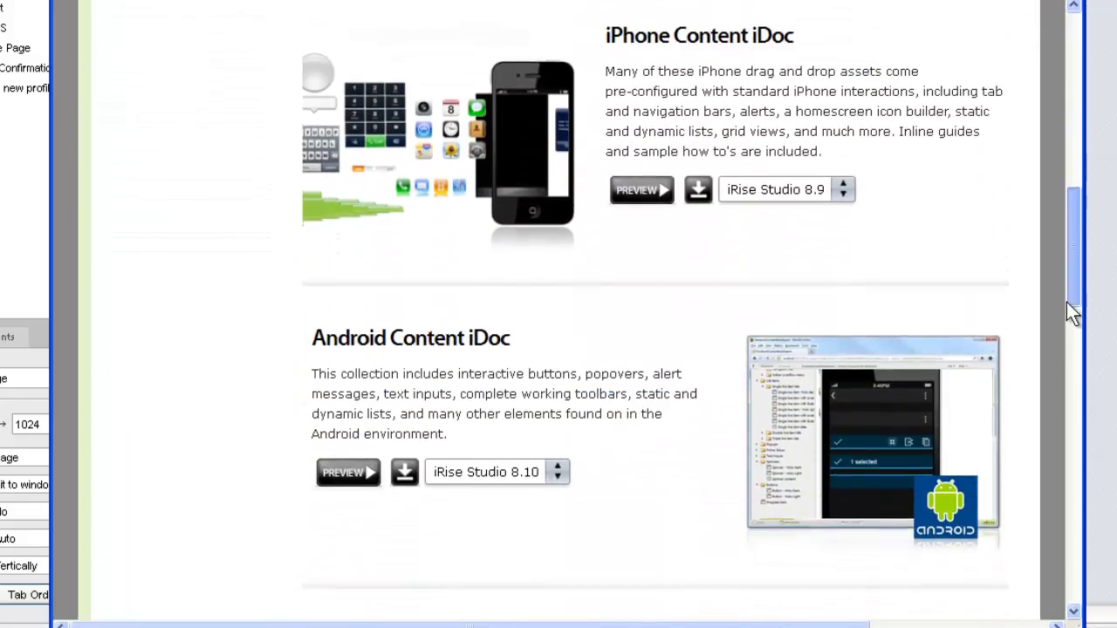
scroll(down, 3)
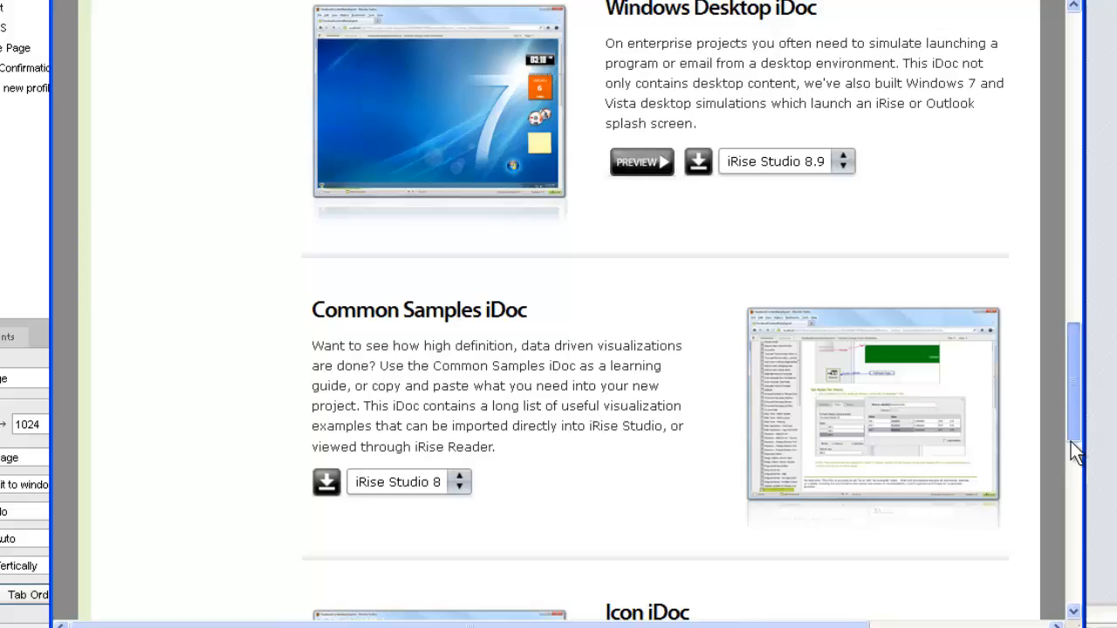